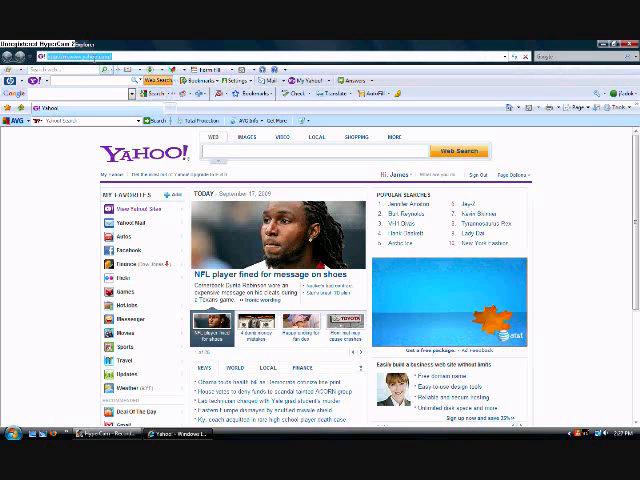
Step: Go to the ct-theme-world RollerCoaster Tycoon 3 custom scenery list page
click(197, 72)
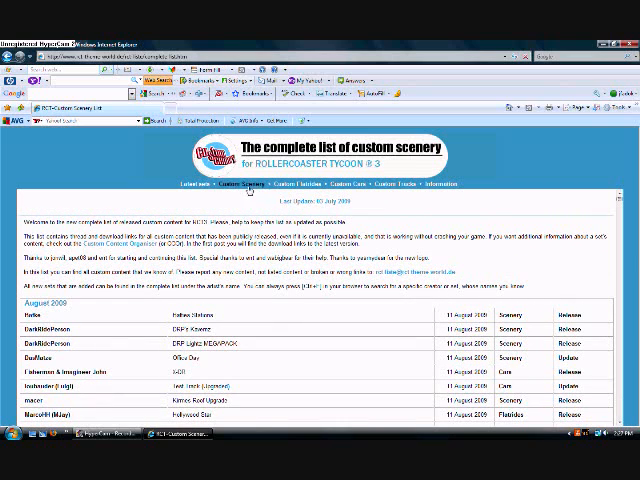
mouse_move(252, 189)
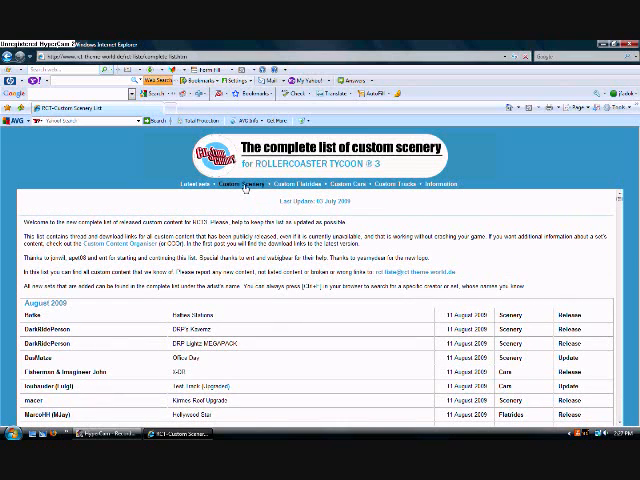
Step: Open the full alphabetical Custom Scenery list and scroll down through it
click(247, 184)
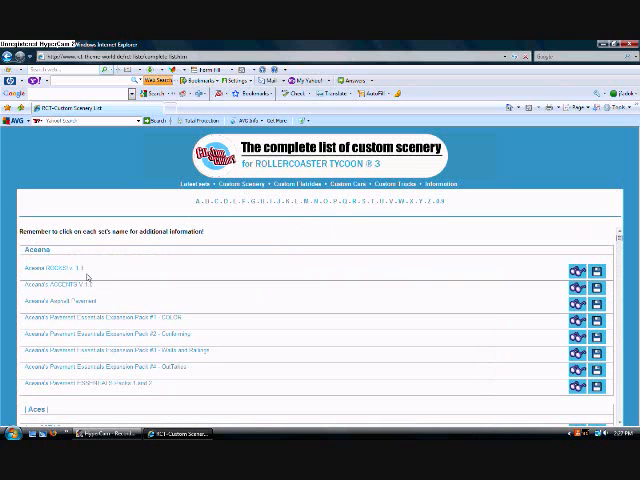
scroll(down, 3)
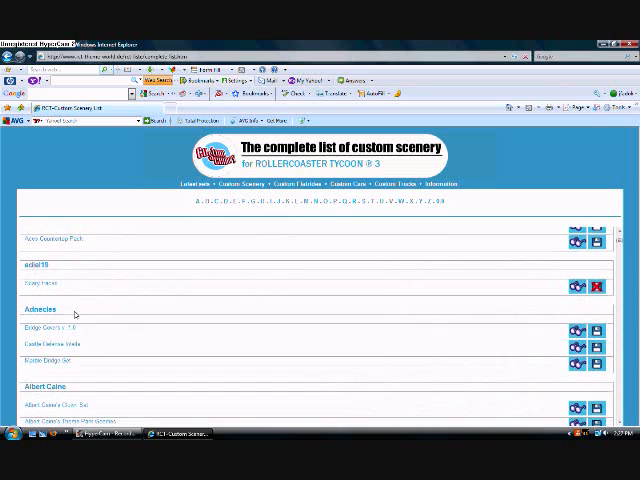
scroll(down, 3)
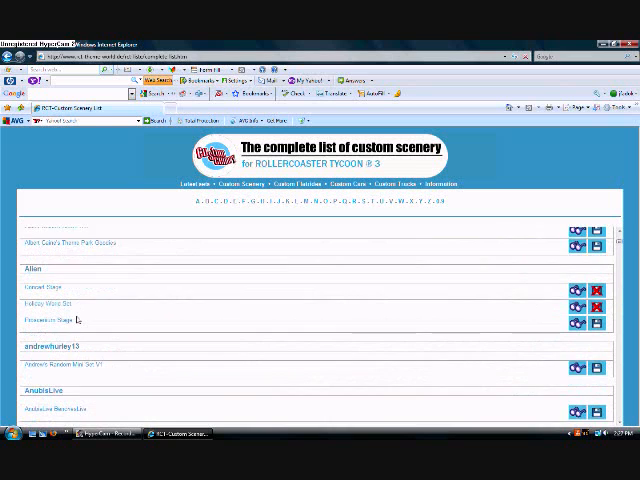
scroll(down, 3)
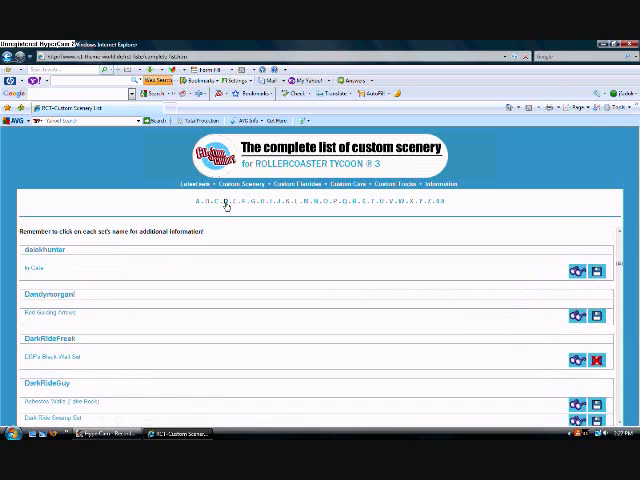
scroll(down, 3)
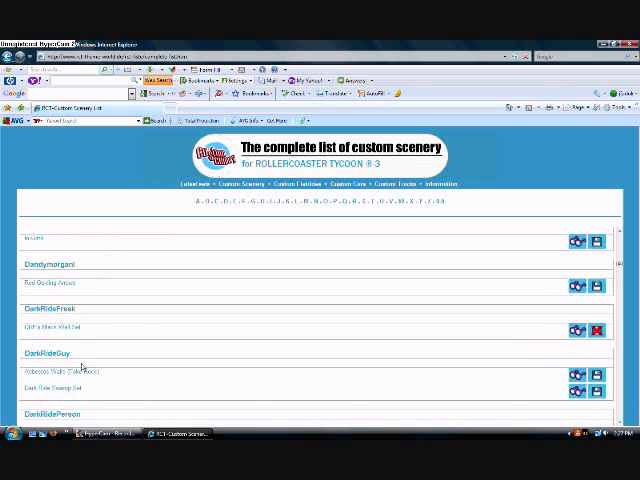
scroll(down, 3)
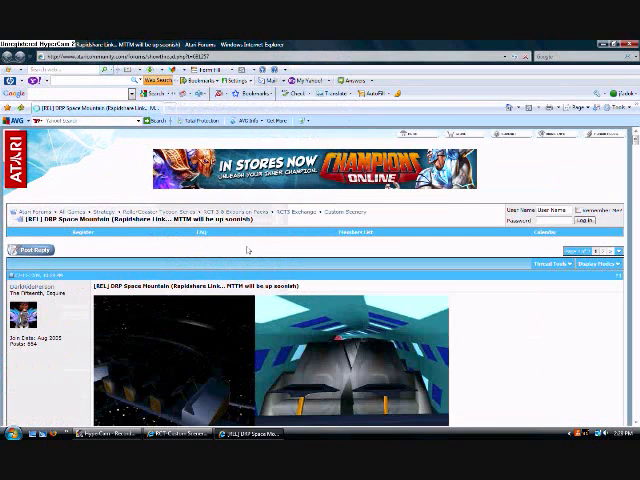
Step: Scroll the DRP Space Mountain thread down to the 'Download the set here' link
scroll(down, 3)
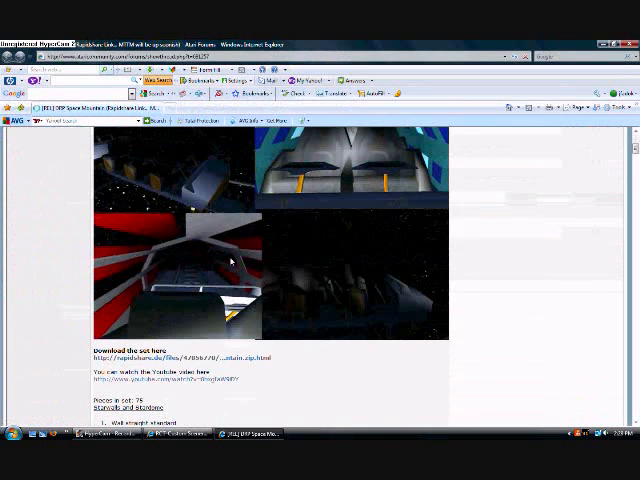
scroll(down, 3)
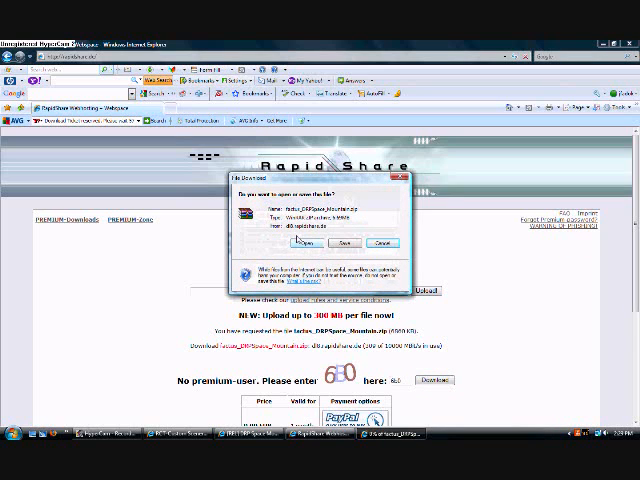
Step: Save the DRP Space Mountain zip from the RapidShare download prompt
click(345, 243)
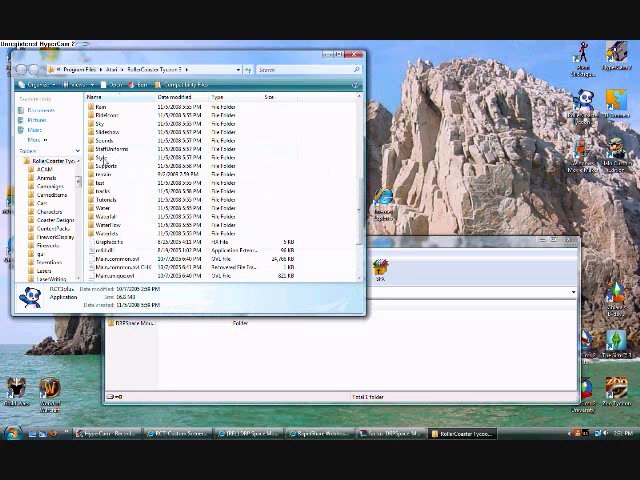
Step: Open the Style folder in the RollerCoaster Tycoon 3 program folder
click(118, 159)
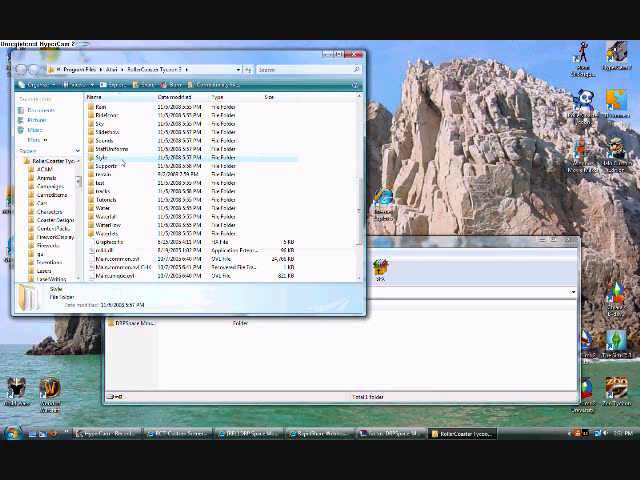
double_click(108, 156)
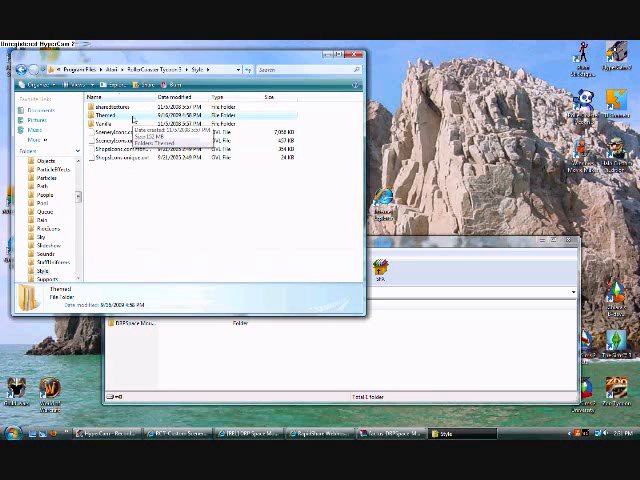
Step: Move the DRPSpace Mountain folder into Themed, approving the administrator Continue prompt
double_click(108, 107)
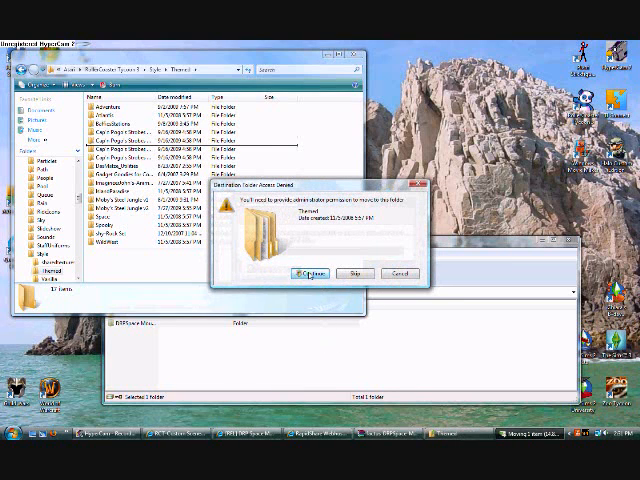
click(309, 273)
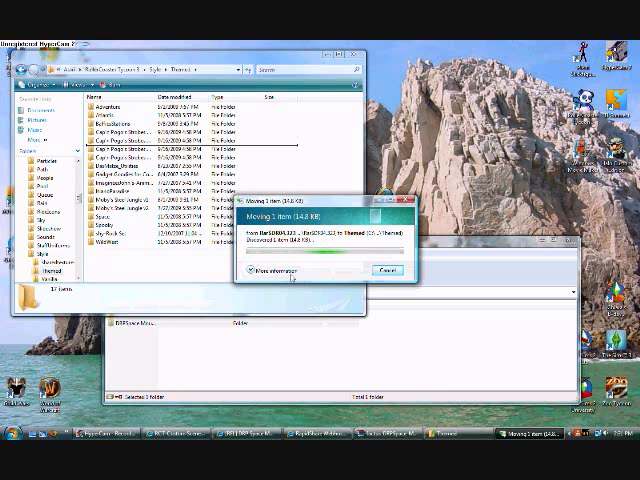